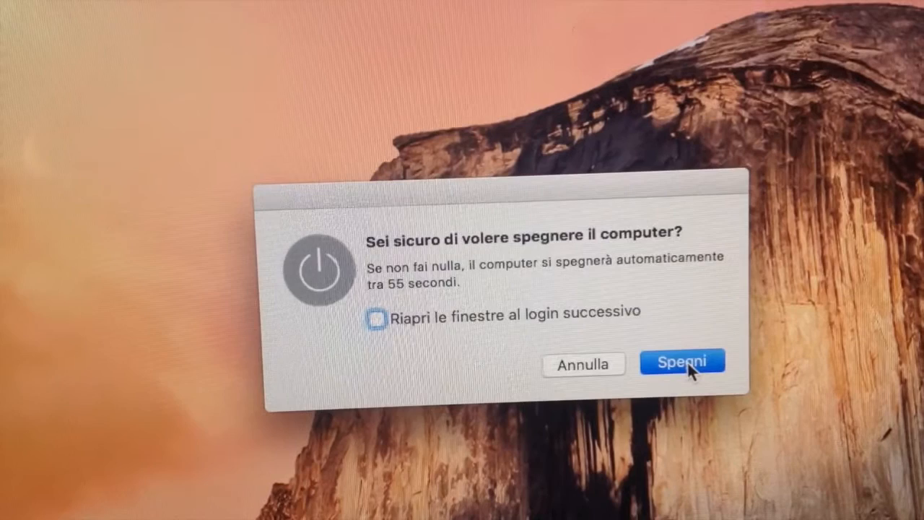
Confirm Spegni in the shutdown dialog, ending the session at the login screen.
click(681, 362)
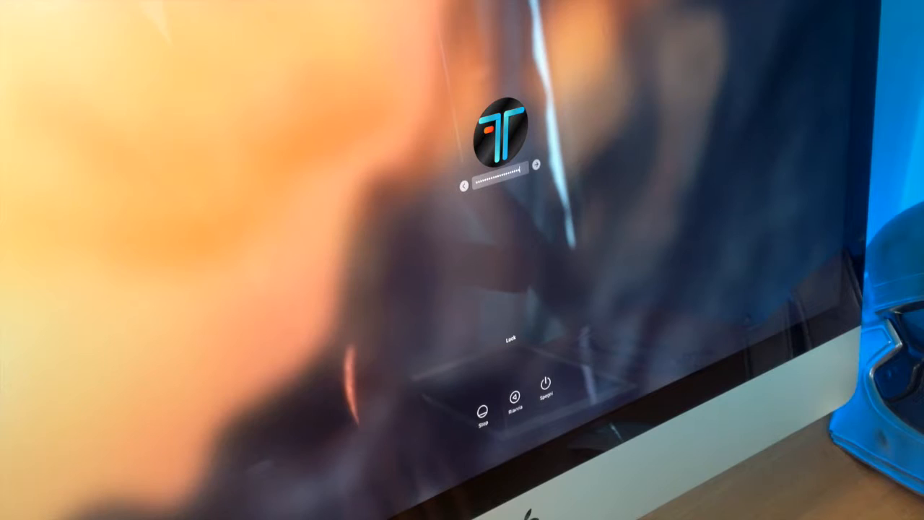